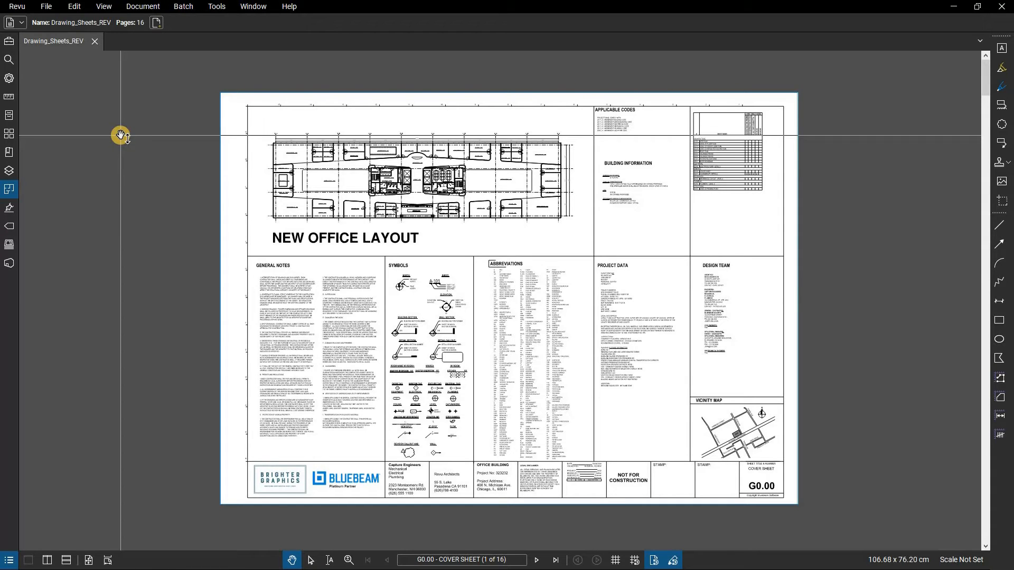
Open the File menu of the Drawing_Sheets_REV set to reach the Export submenu
left_click(47, 6)
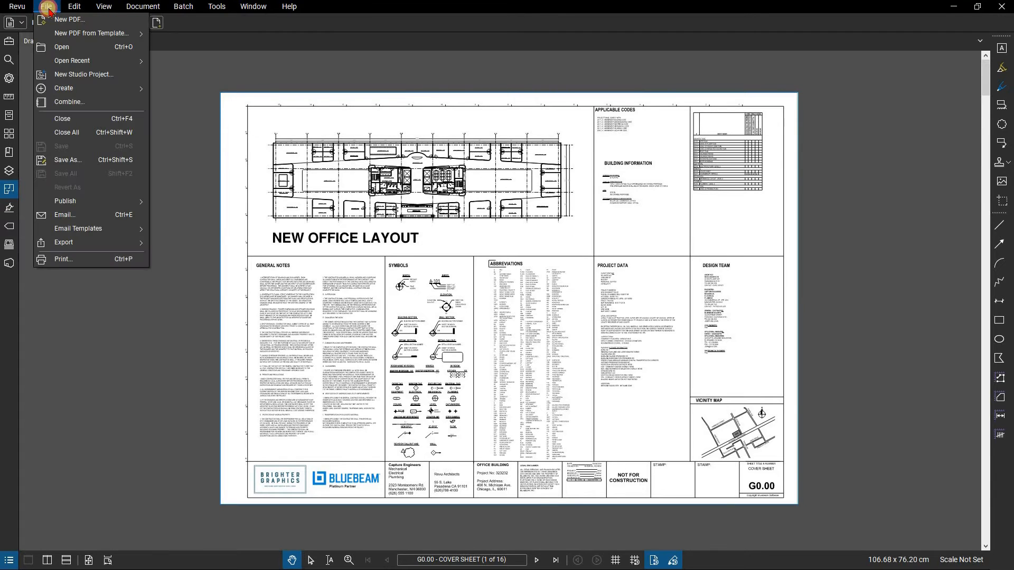
mouse_move(69, 236)
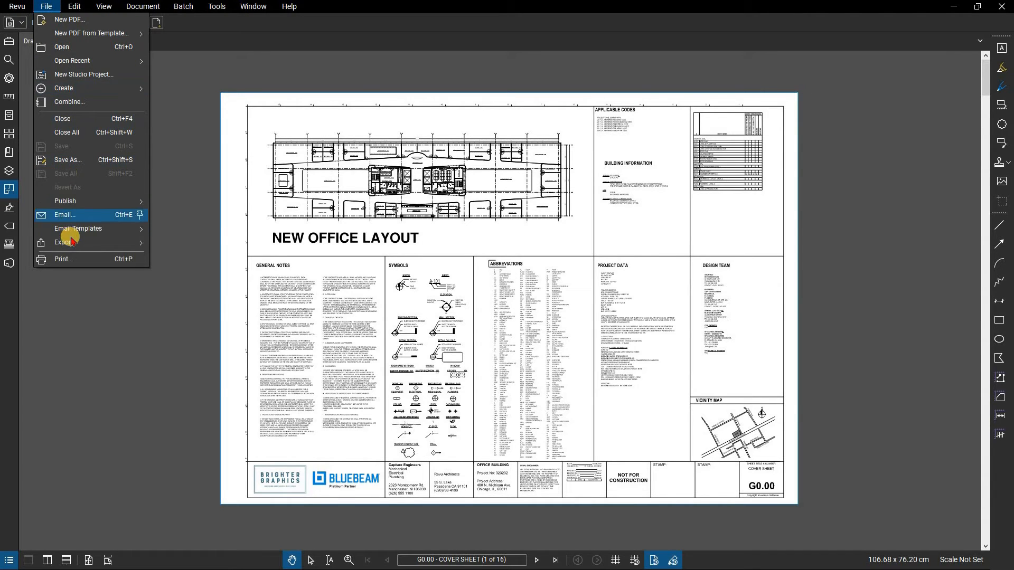
mouse_move(64, 242)
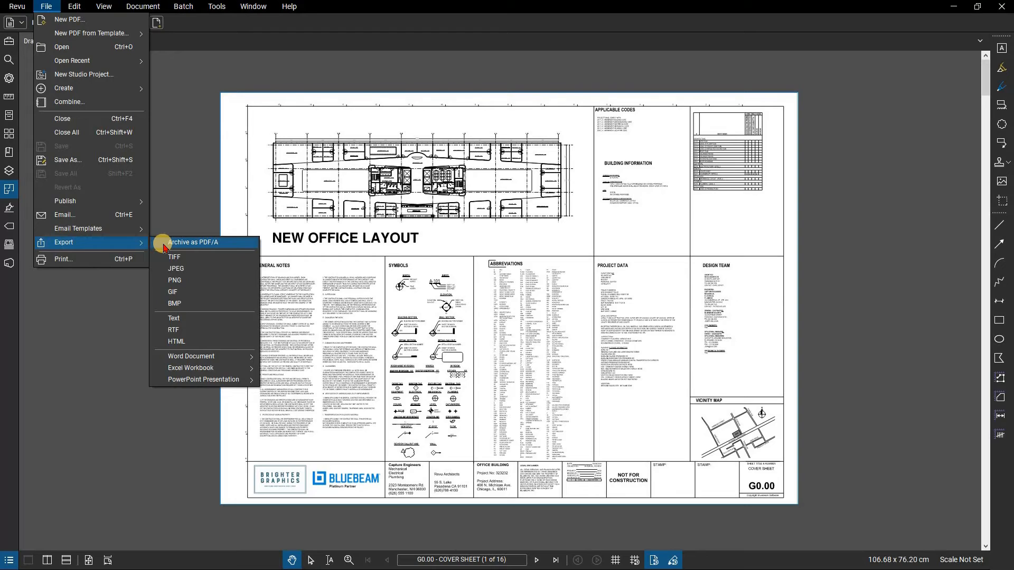
mouse_move(180, 303)
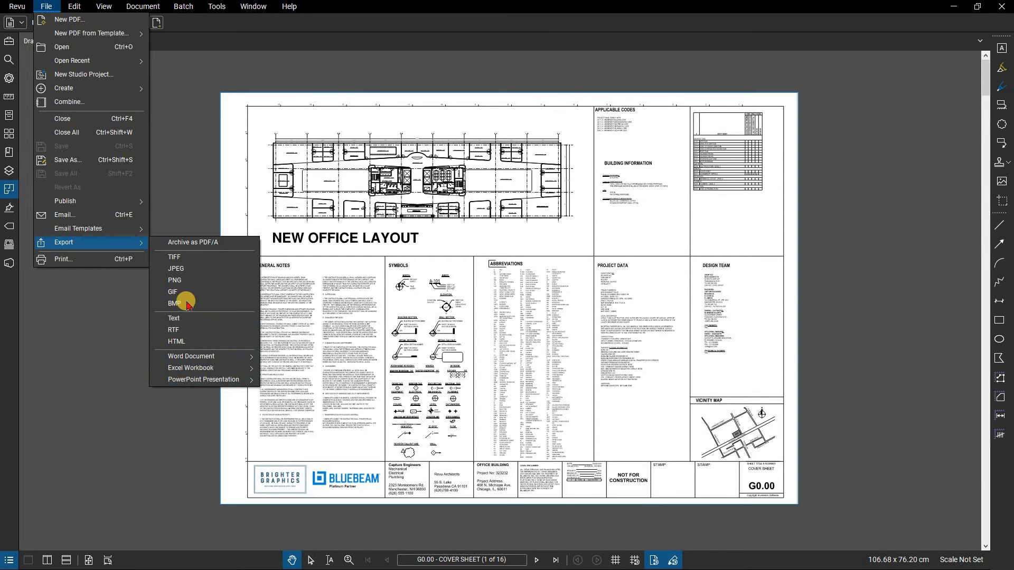
mouse_move(176, 268)
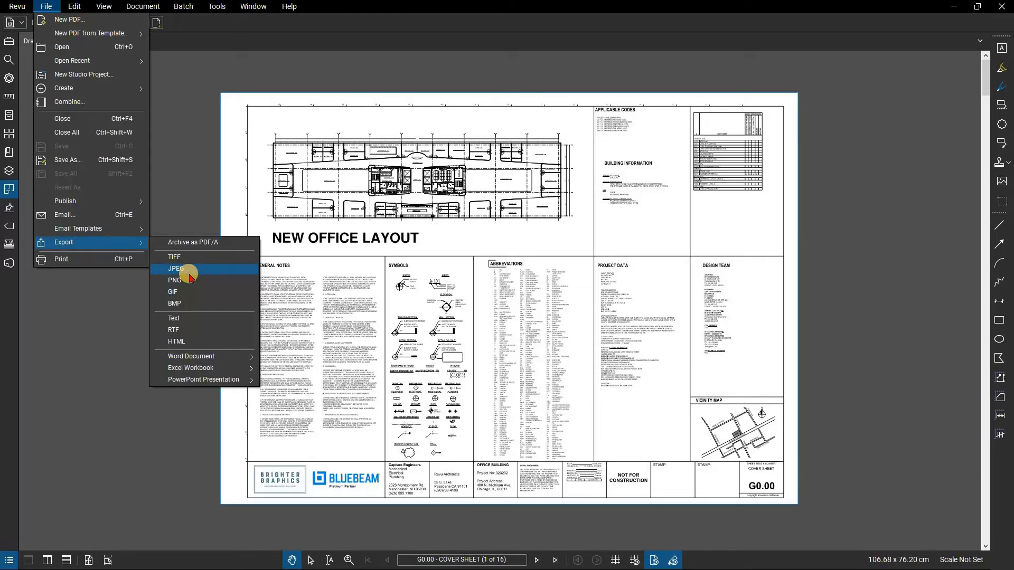
mouse_move(242, 272)
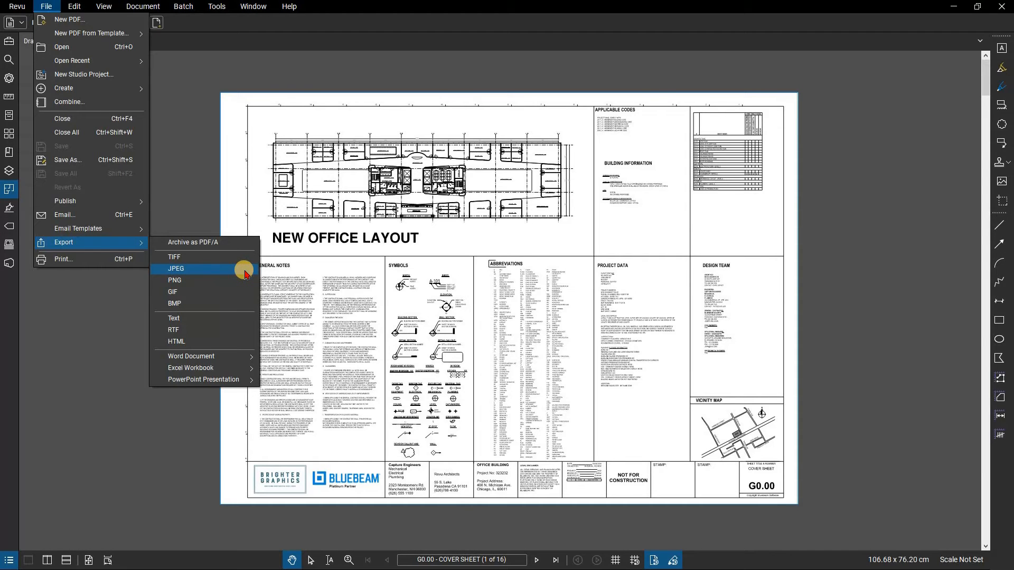
mouse_move(242, 280)
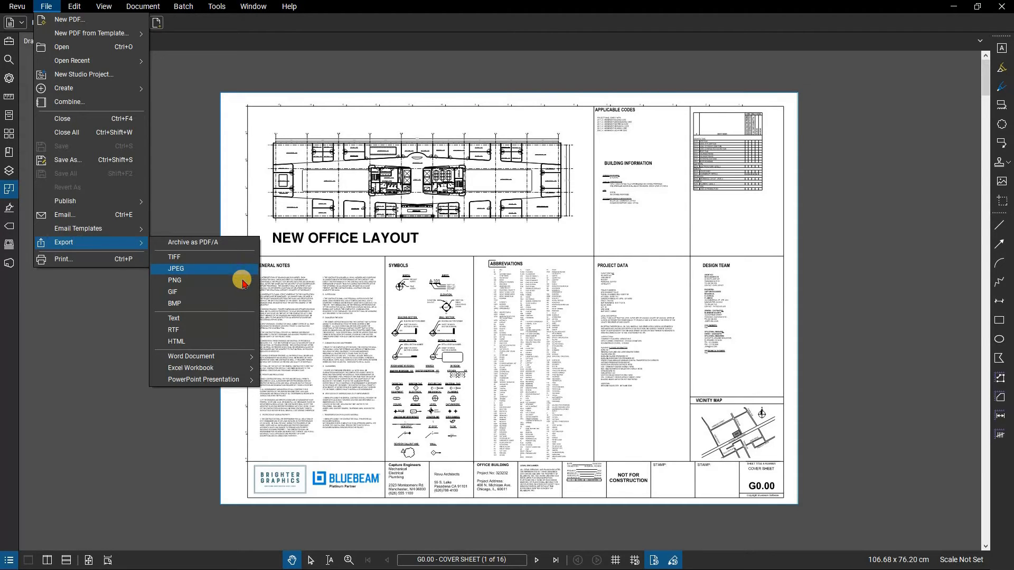
mouse_move(192, 357)
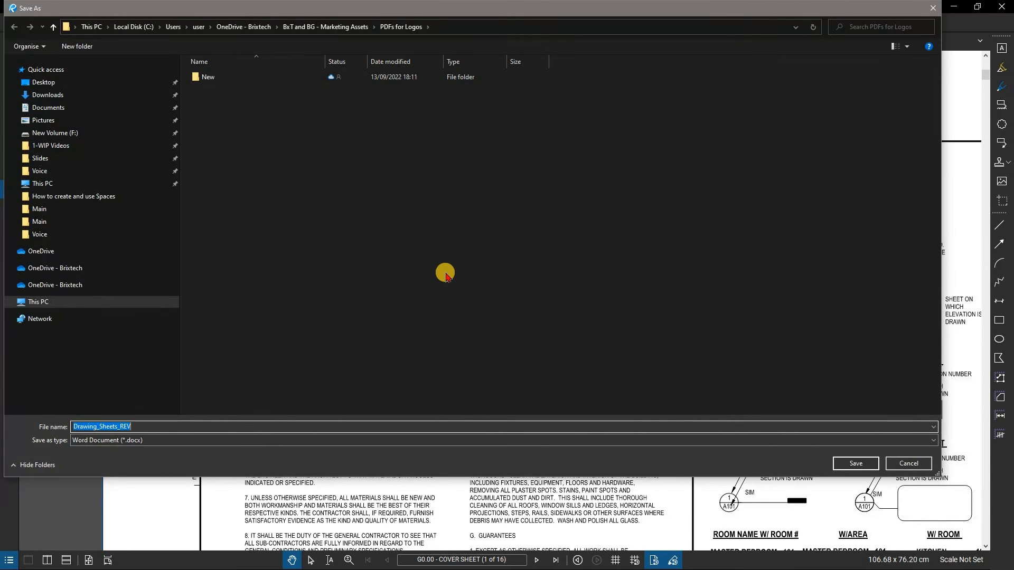
mouse_move(450, 279)
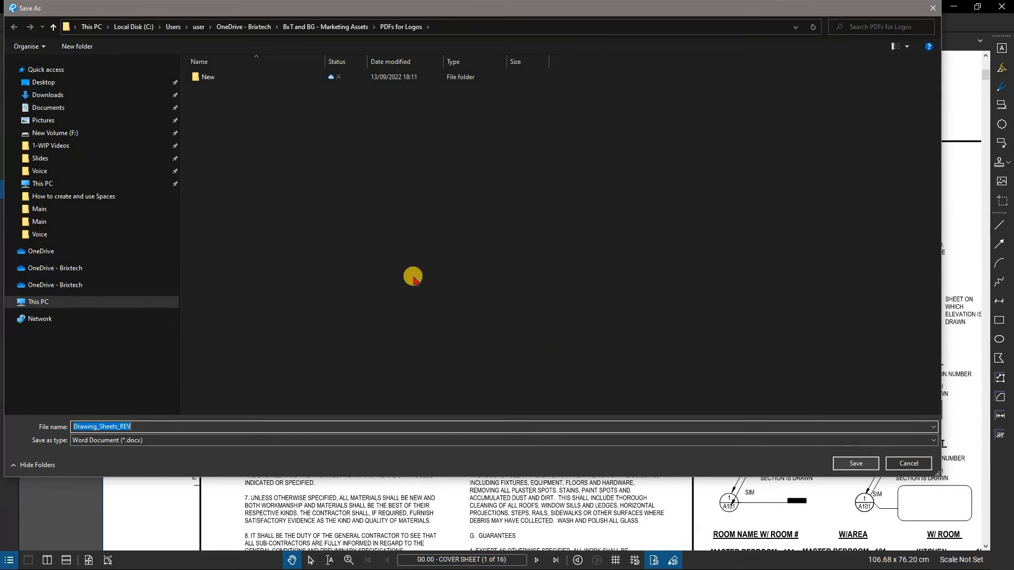
Save the export to the Desktop, overwriting the existing Drawing_Sheets_REV.docx
left_click(44, 82)
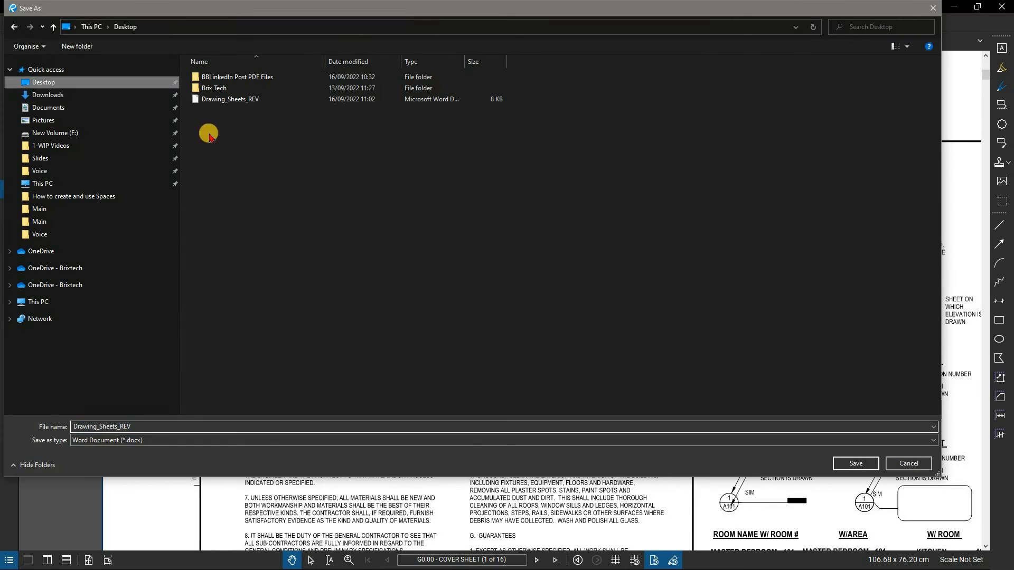
left_click(855, 464)
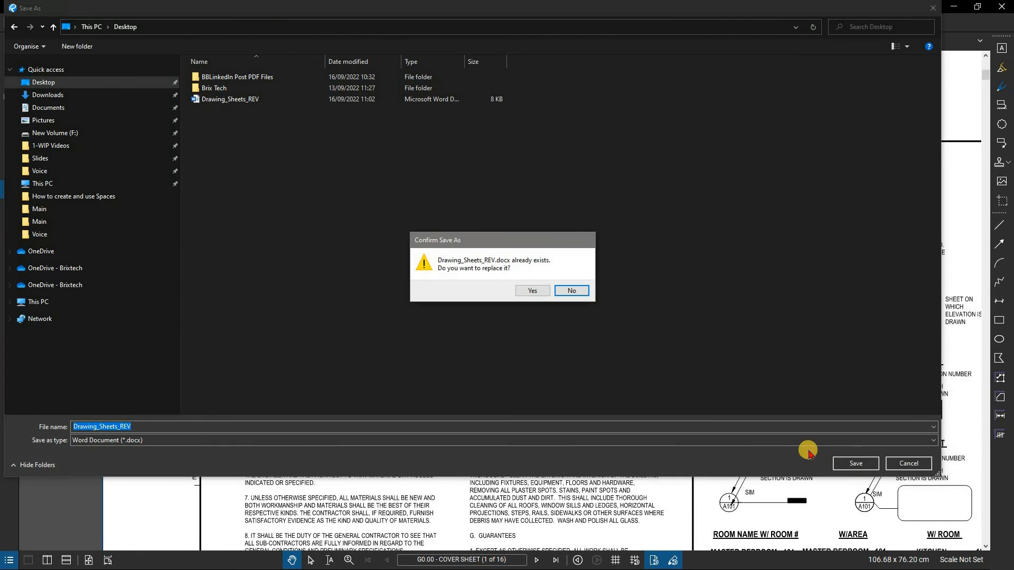
left_click(532, 291)
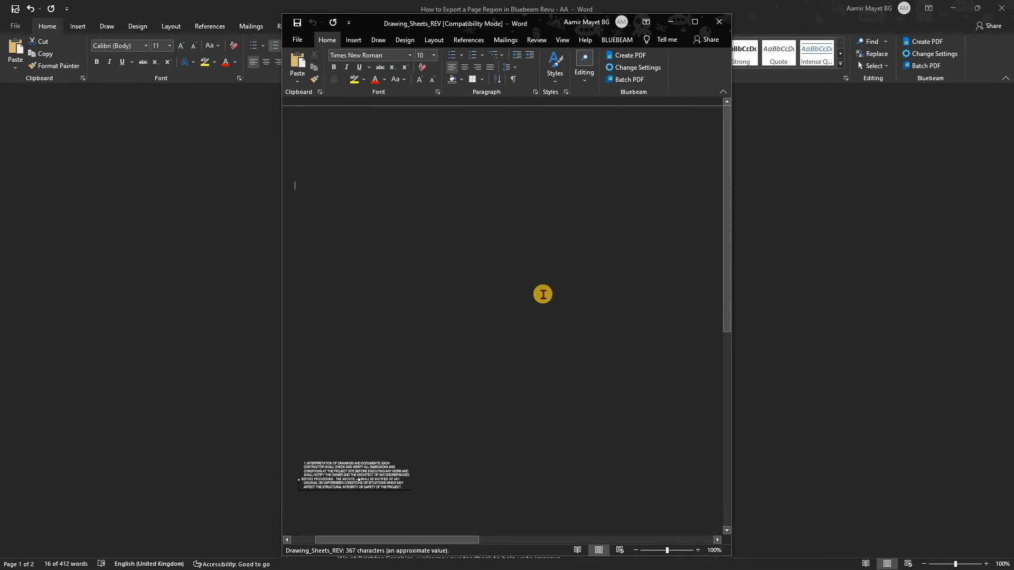
mouse_move(340, 460)
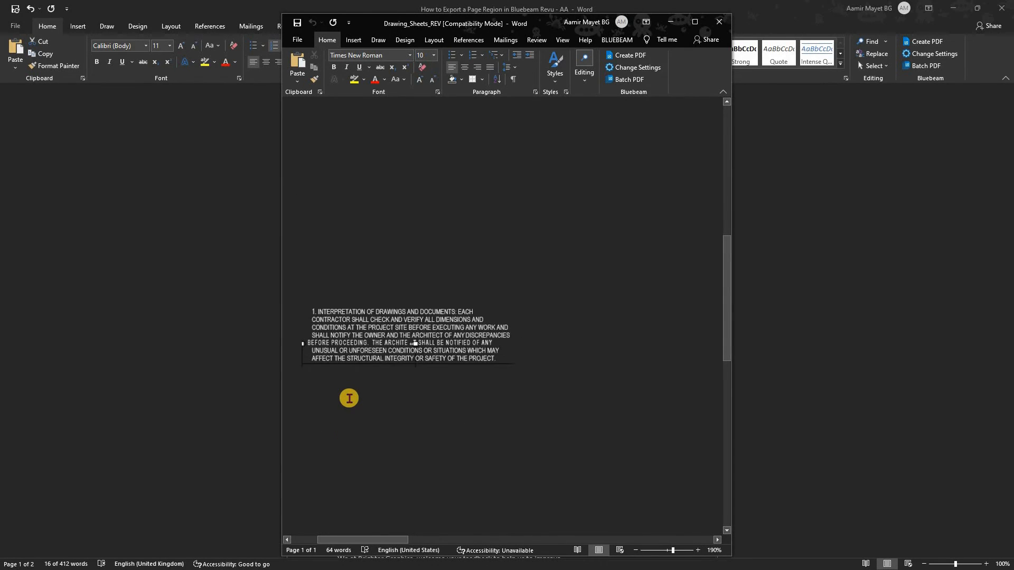
Open Drawing_Sheets_REV.docx in Word and enlarge the interpretation-of-drawings notes paragraph
left_click(697, 551)
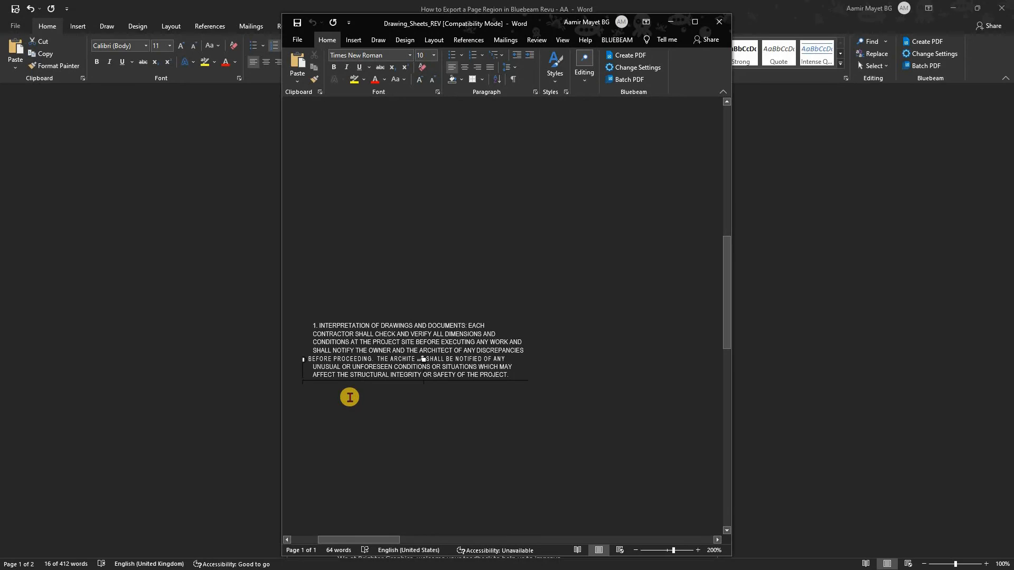